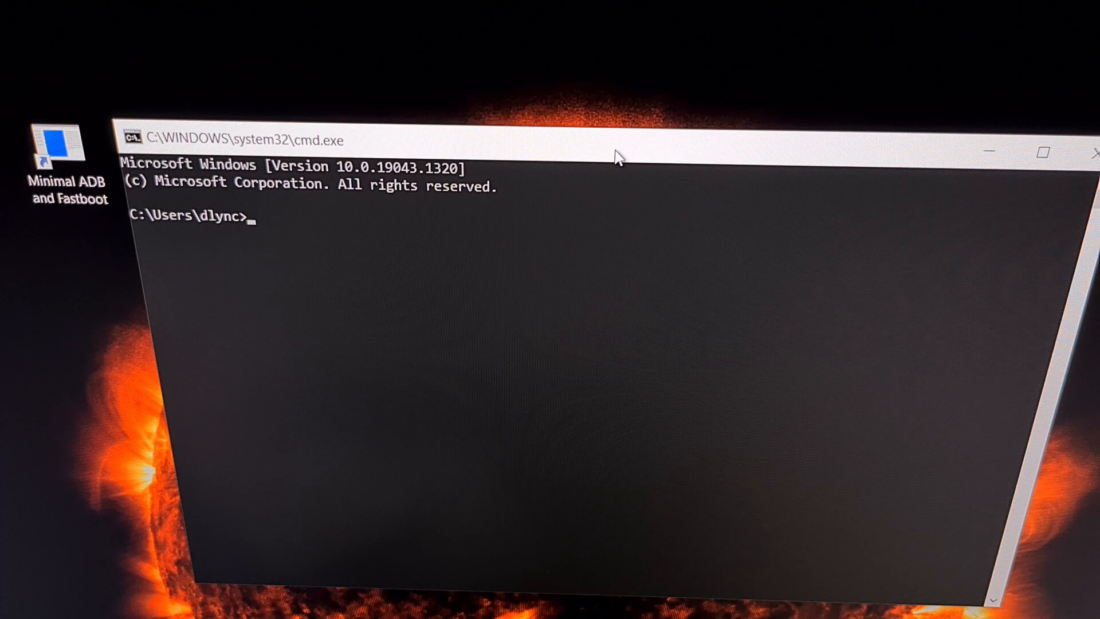
pyautogui.write('fastboot')
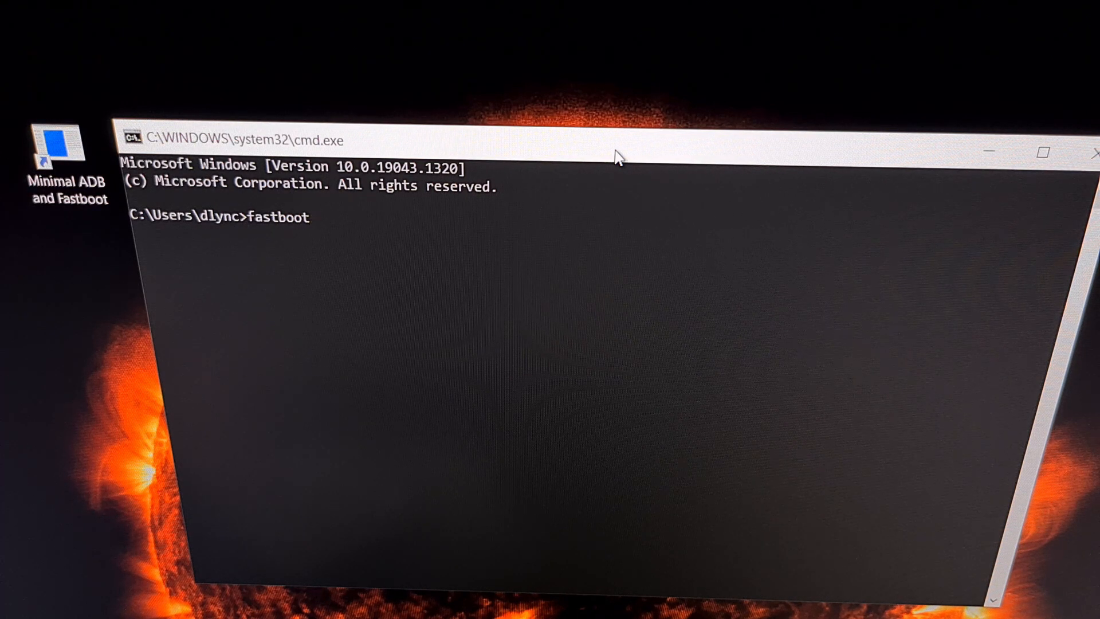
pyautogui.write('device')
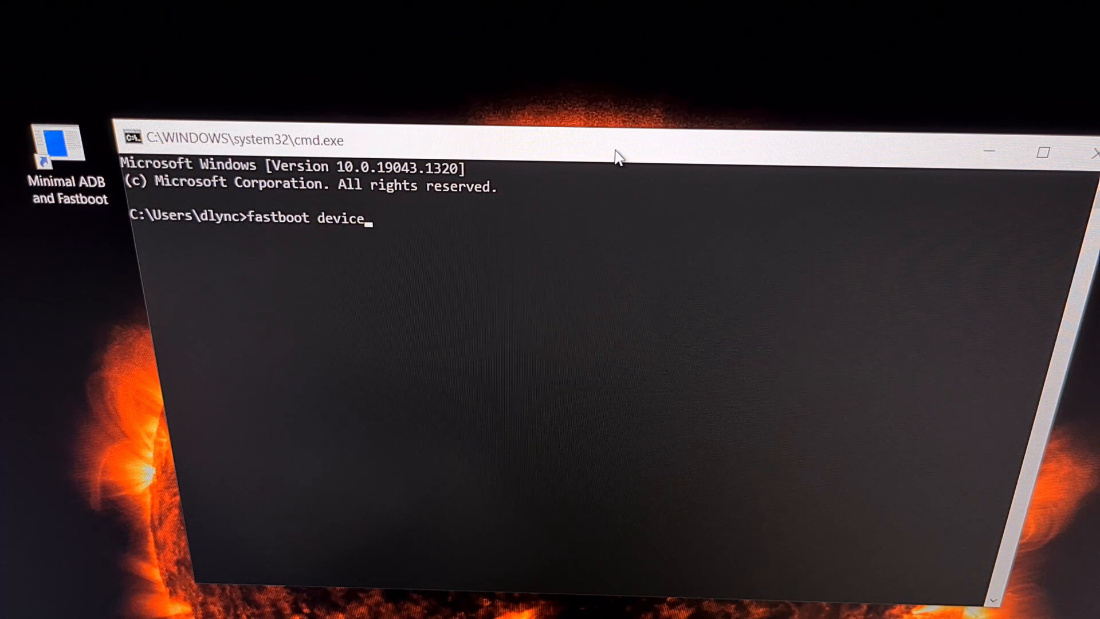
pyautogui.press('Return')
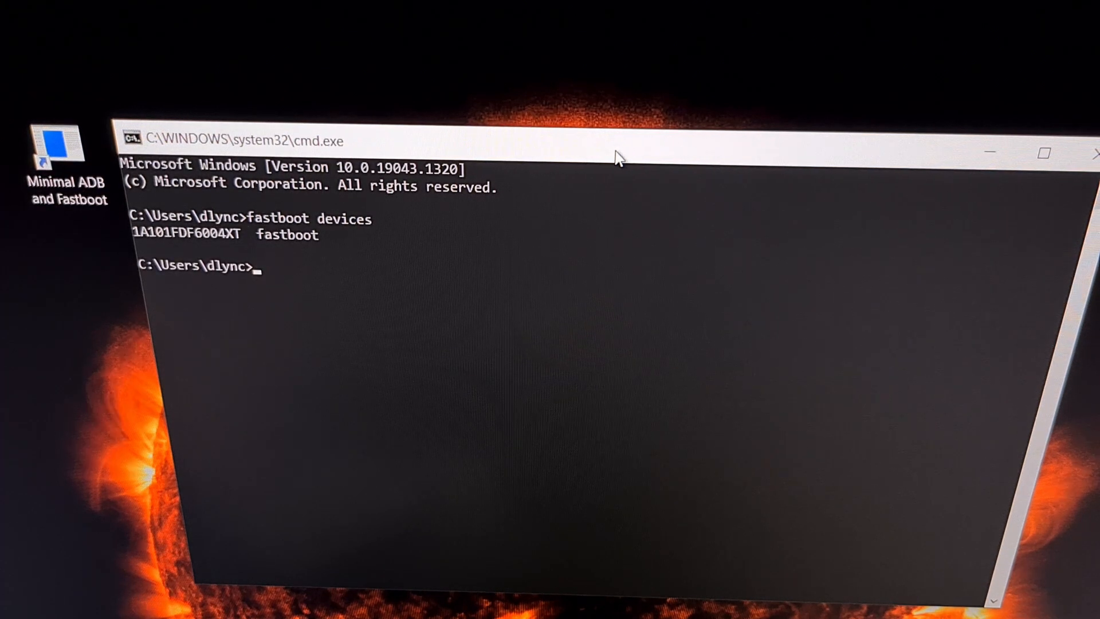
pyautogui.moveTo(211, 211)
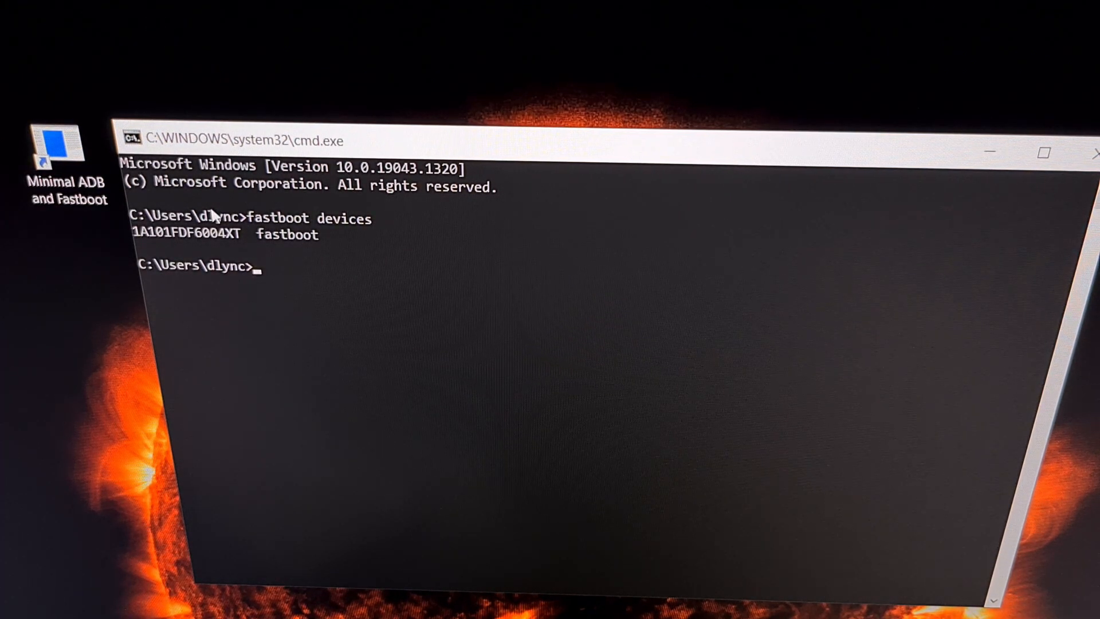
pyautogui.moveTo(264, 243)
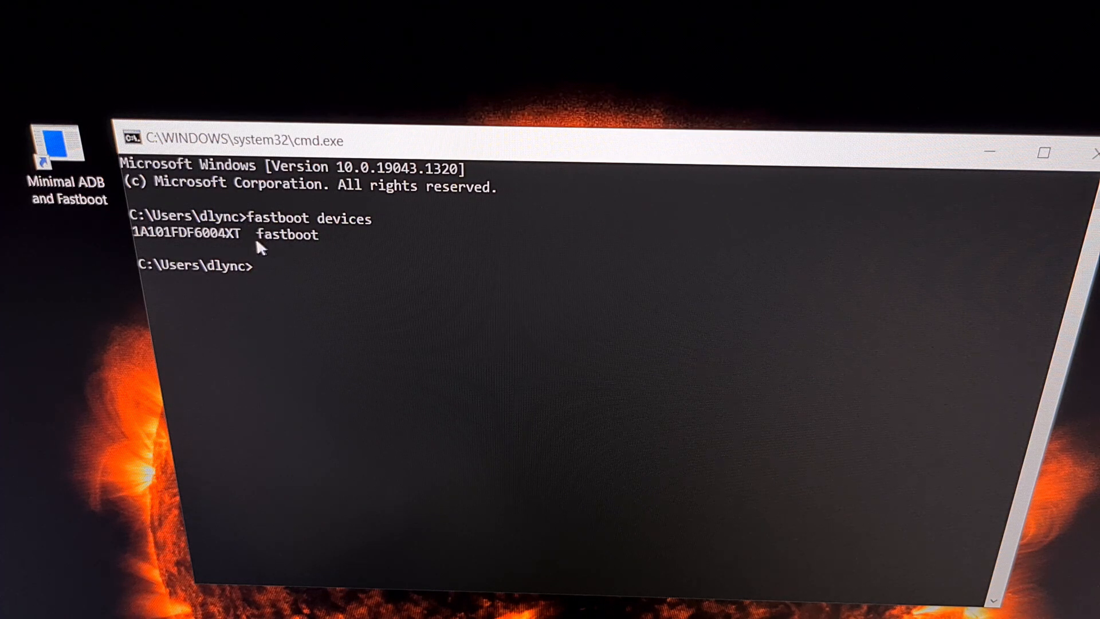
pyautogui.moveTo(279, 252)
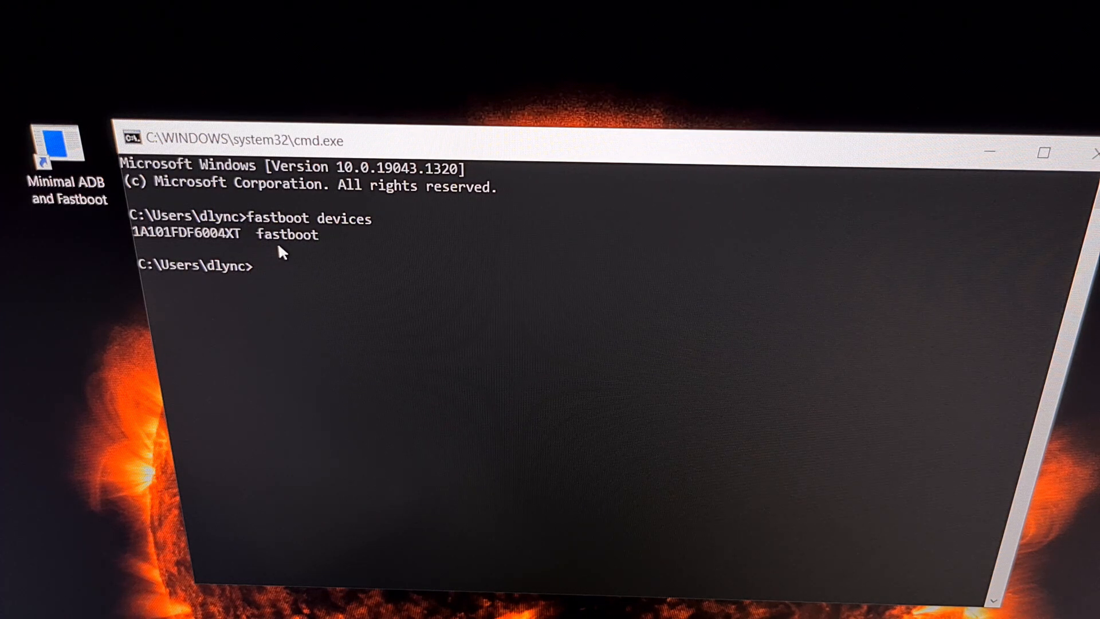
pyautogui.moveTo(264, 248)
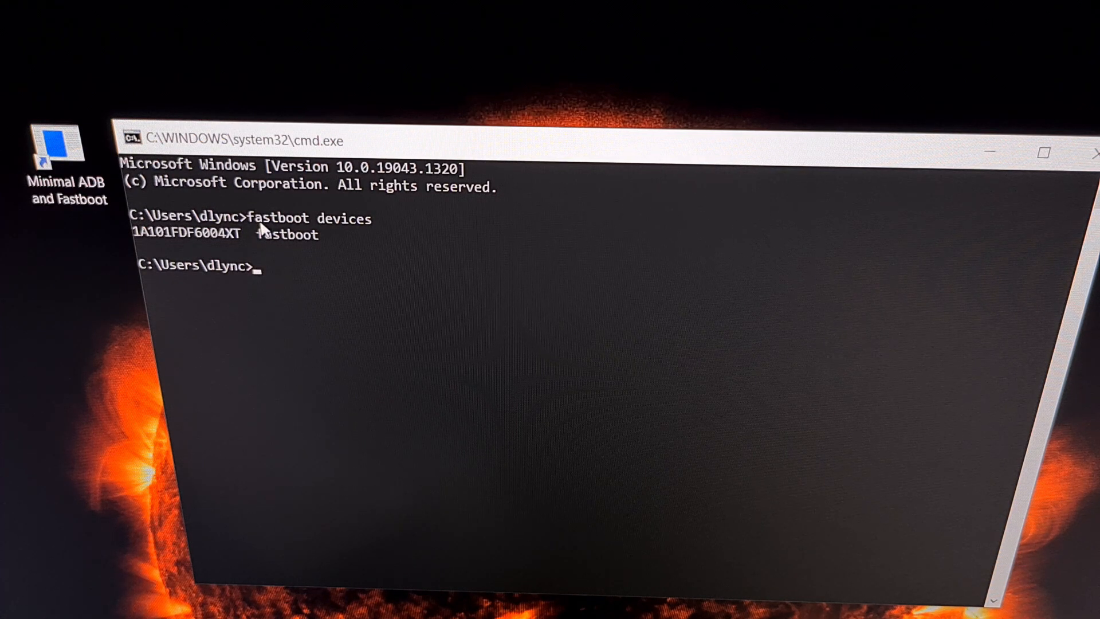
pyautogui.moveTo(350, 240)
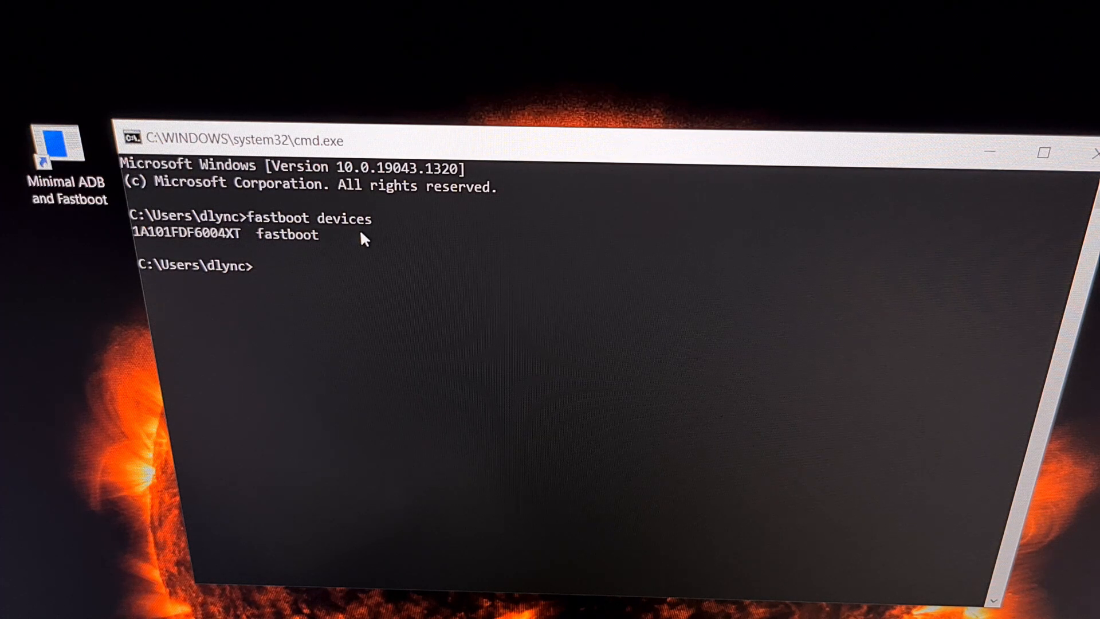
pyautogui.moveTo(311, 260)
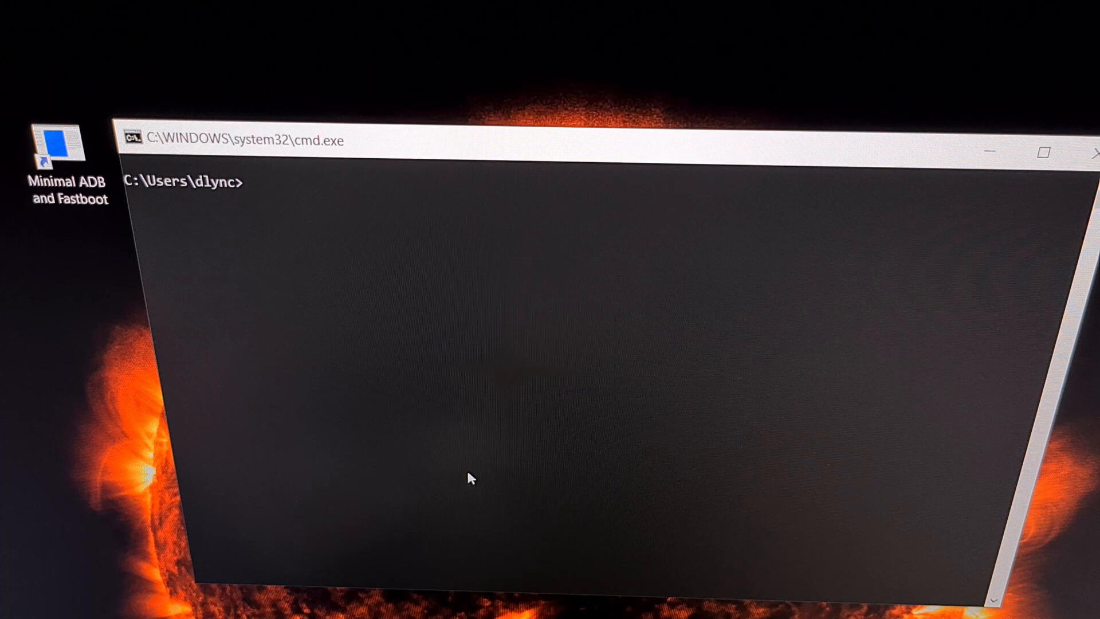
# - Enter 'fastboot flashing unlock' to unlock the bootloader, returning OKAY
pyautogui.write('fastboot')
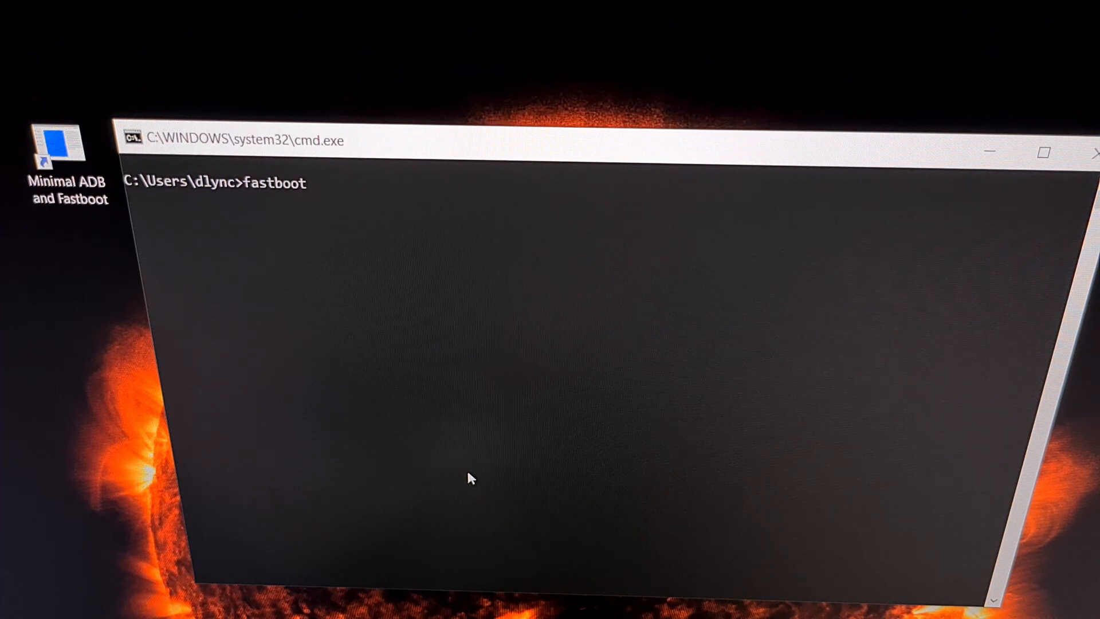
pyautogui.write('flash')
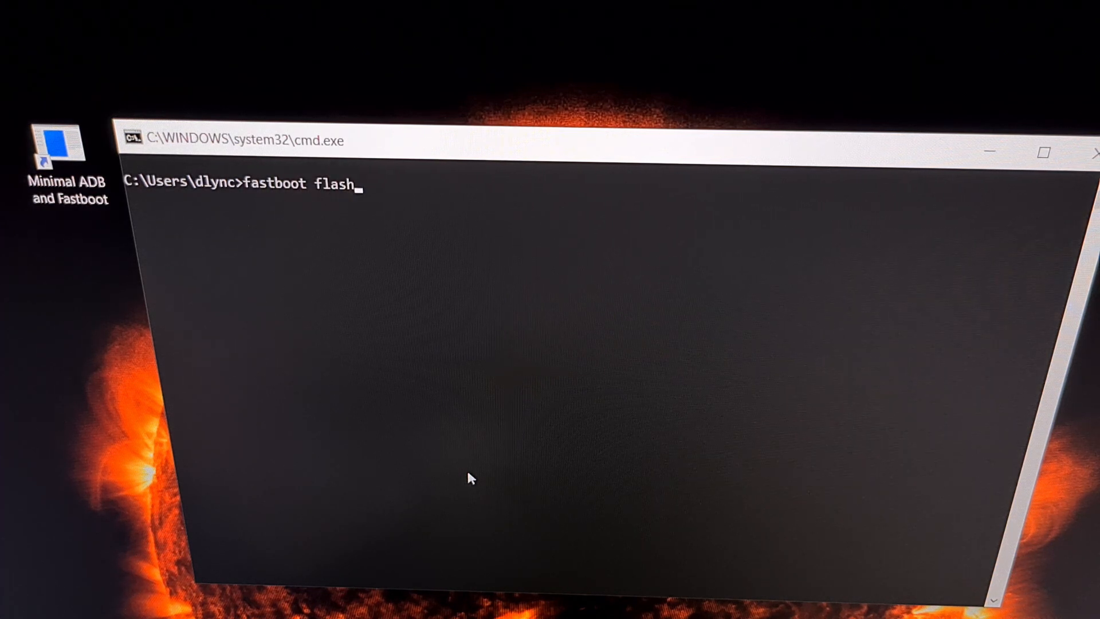
pyautogui.write('ing unloc')
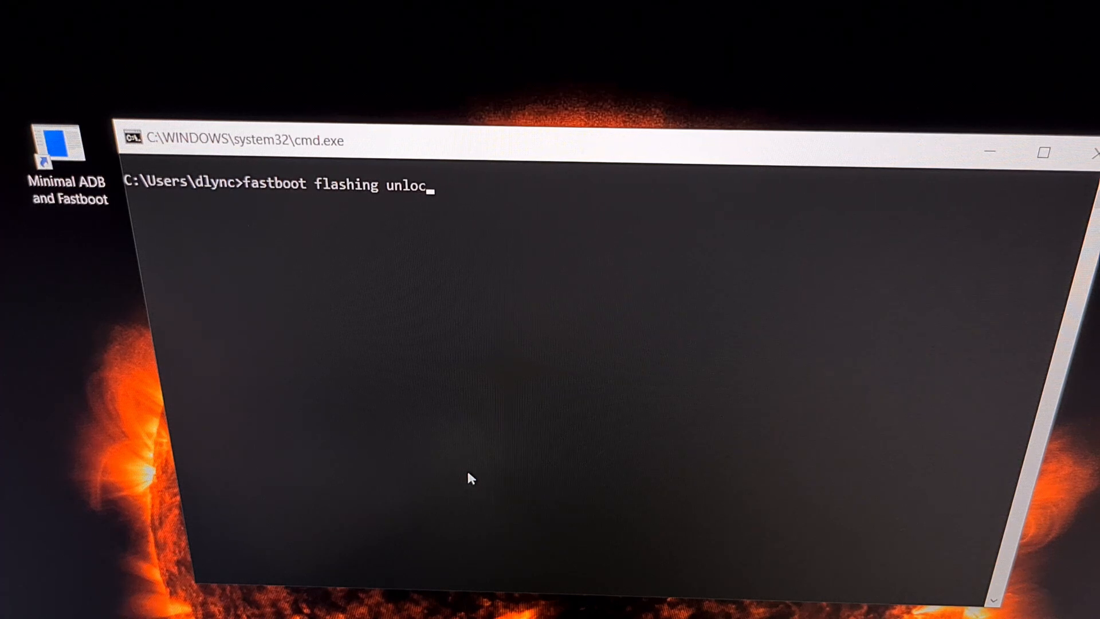
pyautogui.write('k')
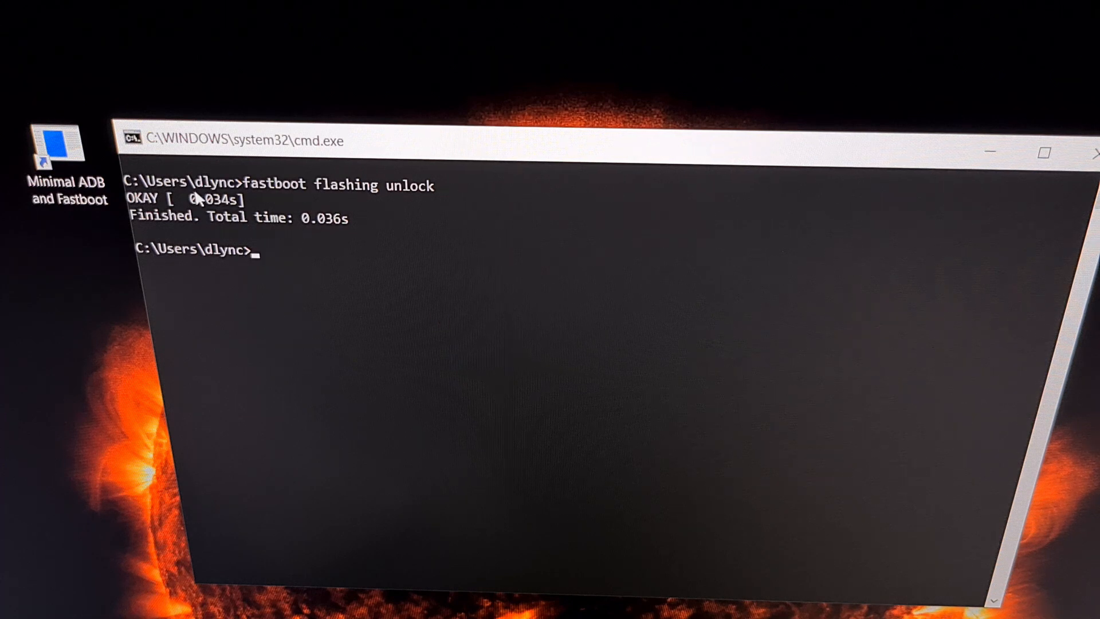
pyautogui.moveTo(281, 245)
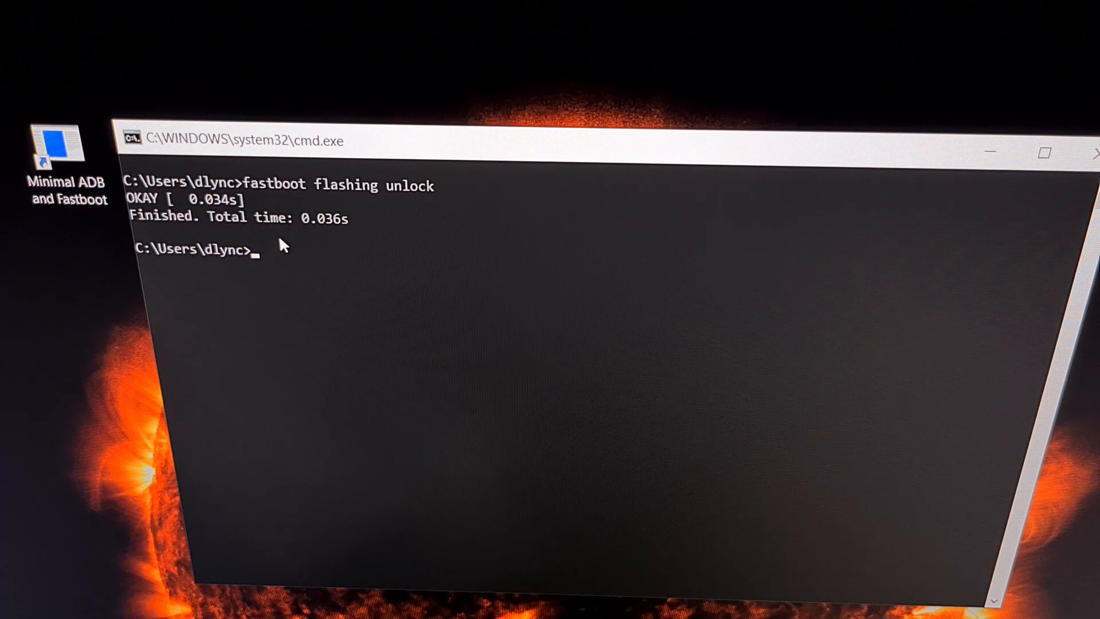